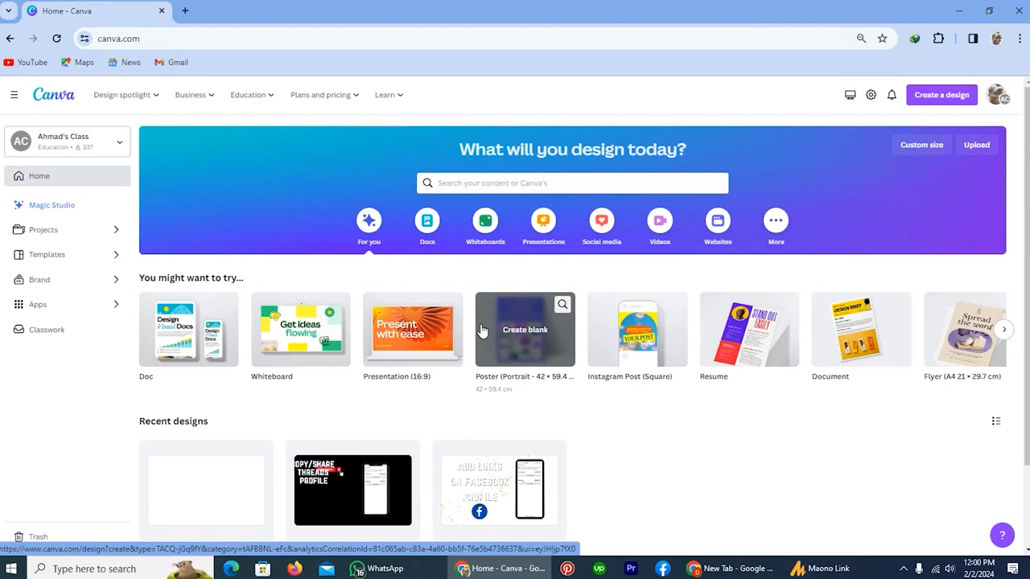
mouse_move(428, 435)
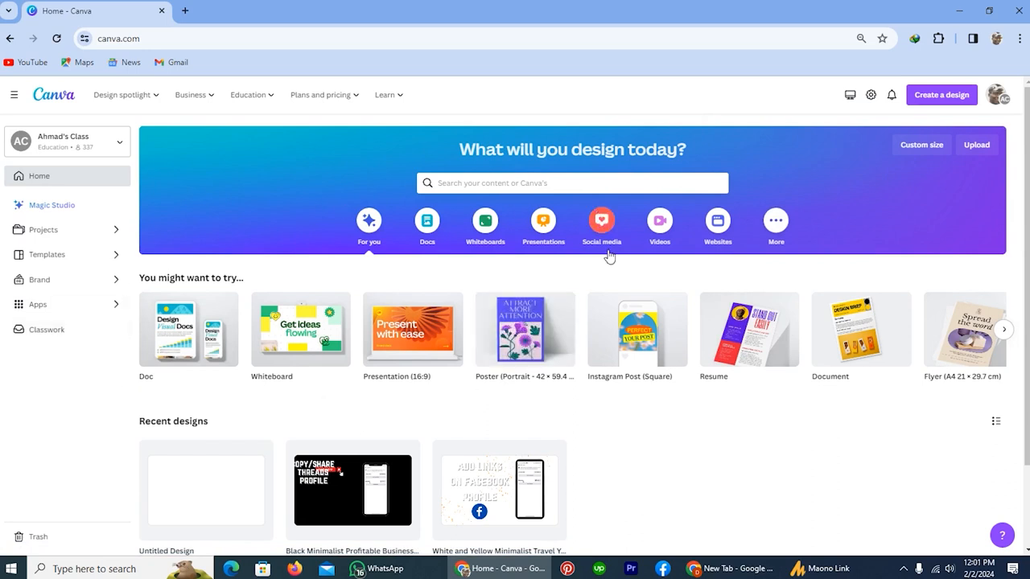
mouse_move(659, 222)
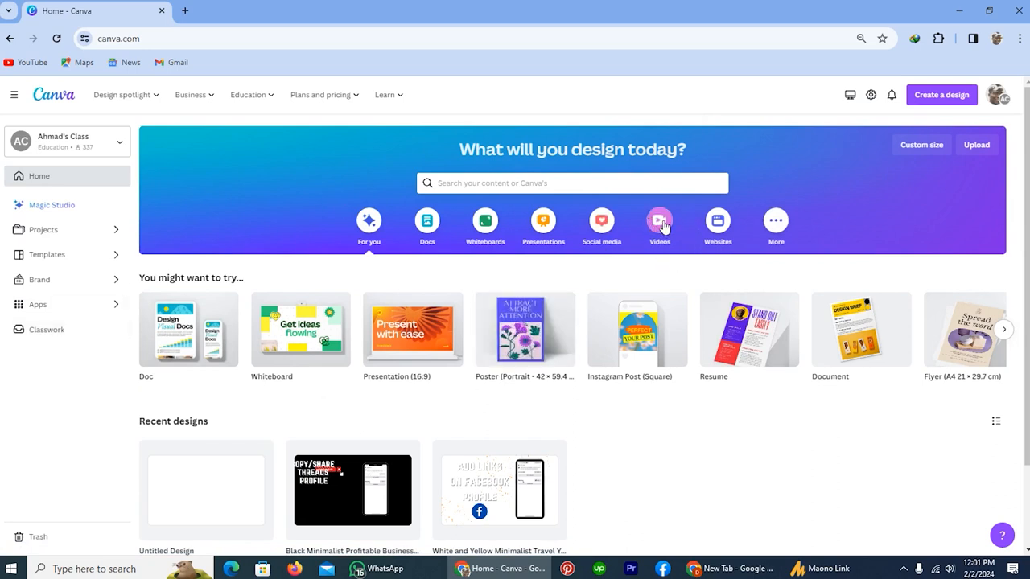
Step: Show the video design types on the Canva home page
left_click(660, 225)
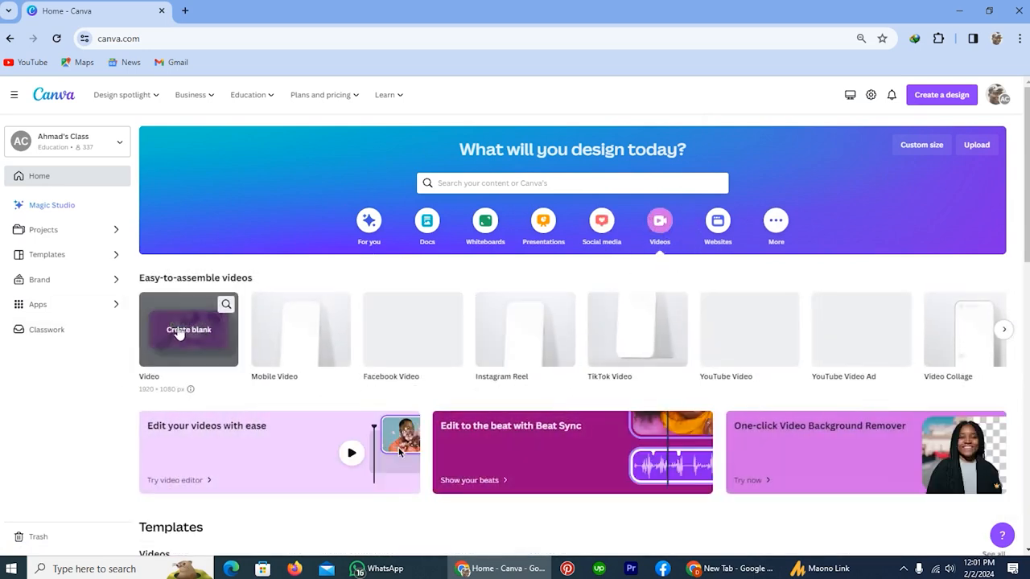
Step: Start a blank untitled video design
left_click(189, 330)
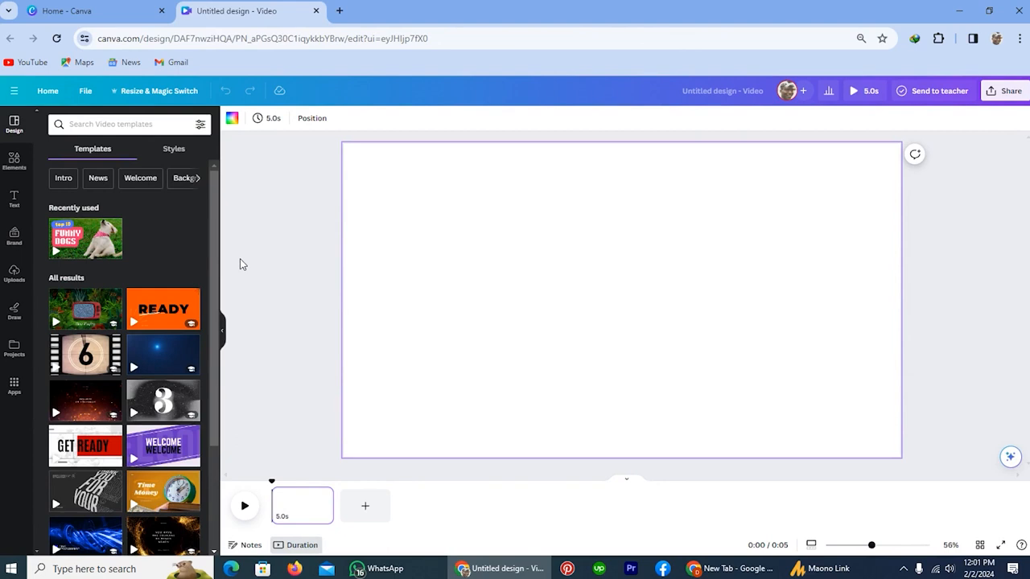
mouse_move(116, 228)
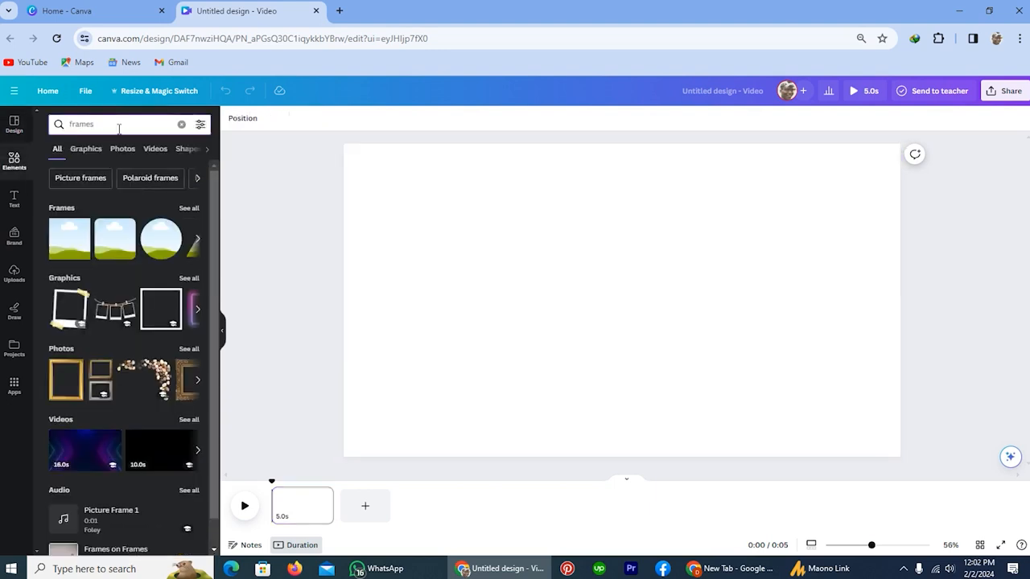
Step: Search Elements for the letter D and add a letter D frame to the page
left_click(180, 124)
type("d")
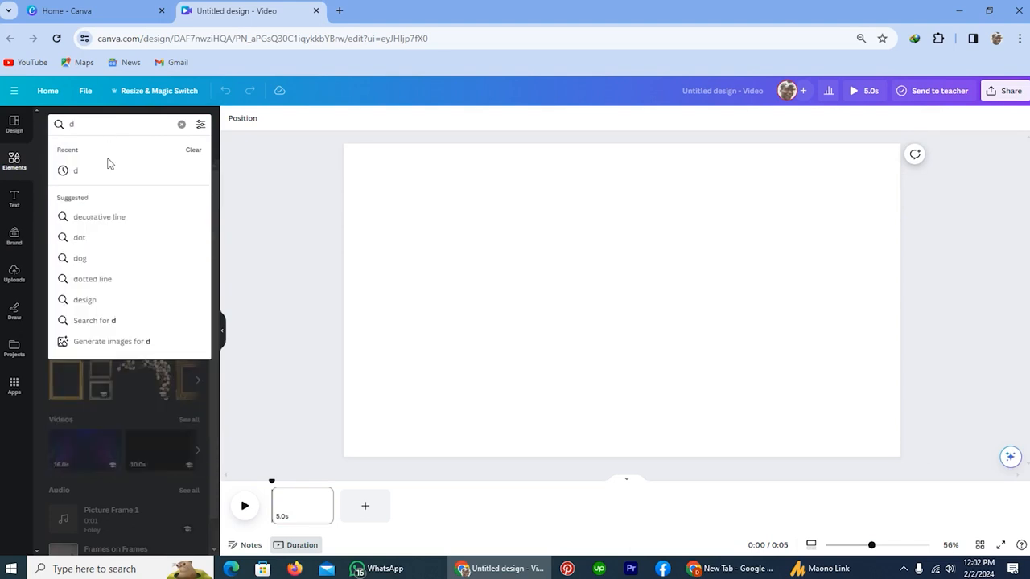
key("Enter")
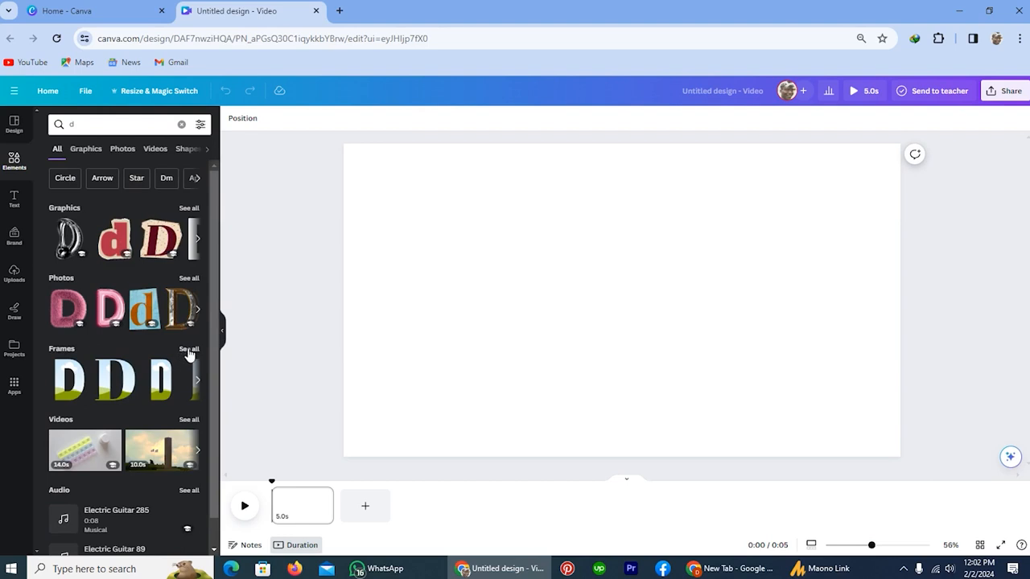
left_click(188, 349)
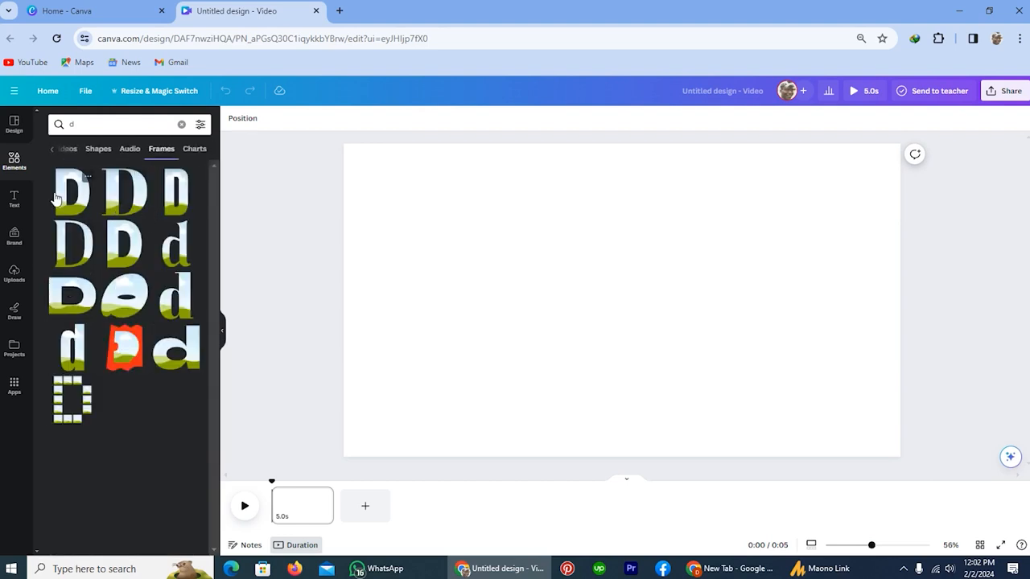
left_click(71, 190)
type("g")
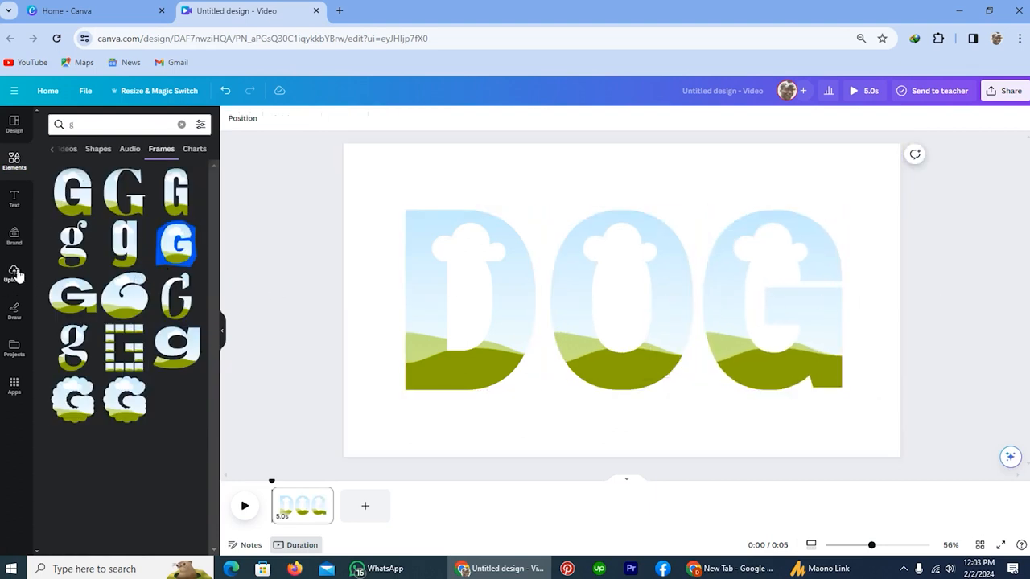
Step: Fill the DOG letter frames with the uploaded dog video from Uploads
left_click(13, 272)
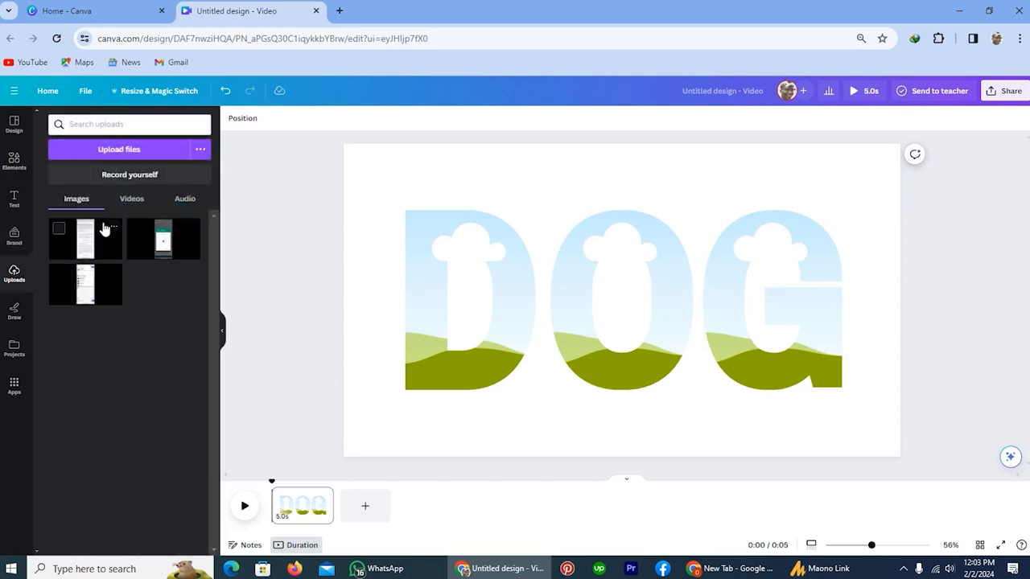
left_click(132, 200)
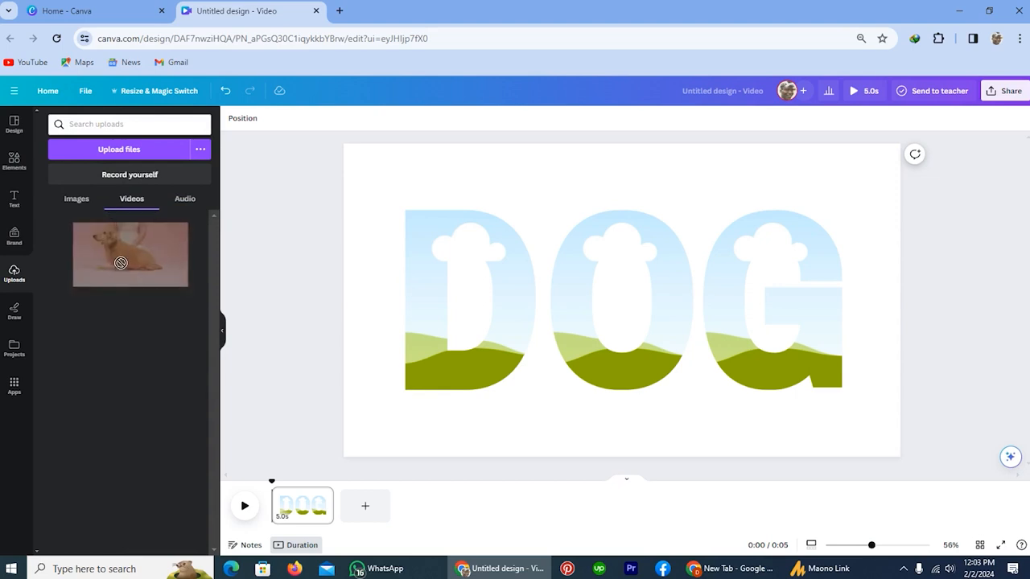
left_click_drag(130, 254, 465, 301)
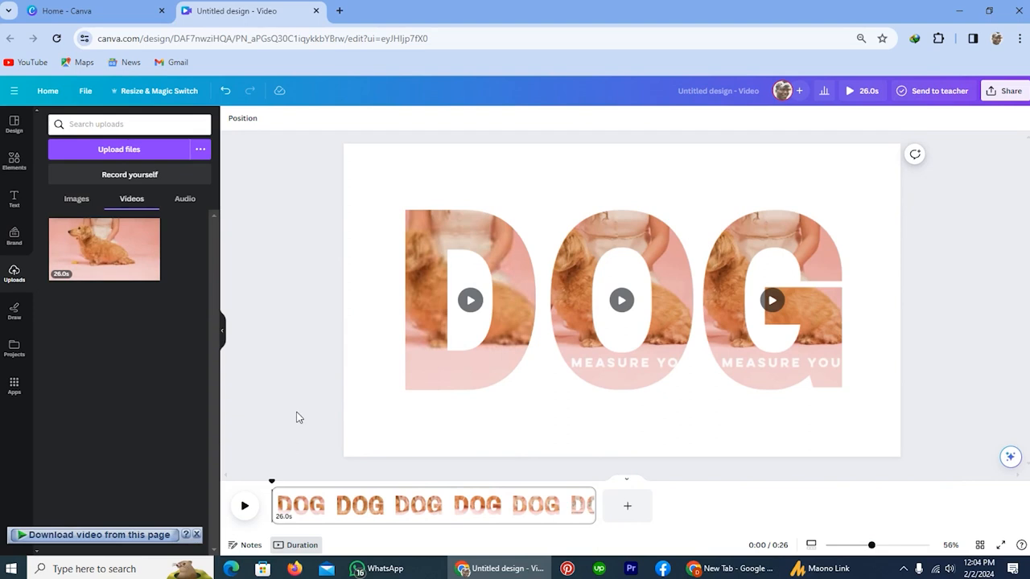
left_click(470, 300)
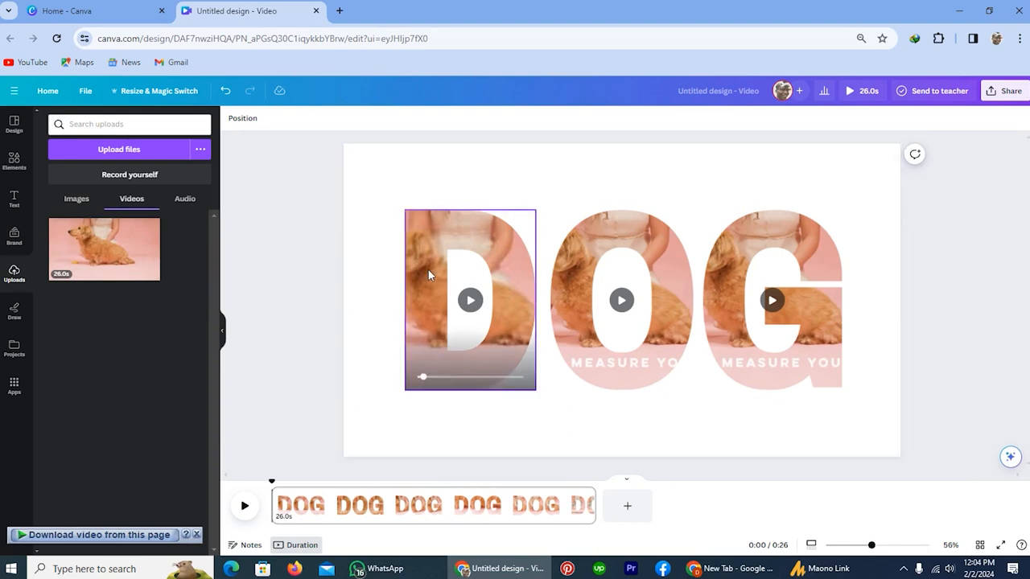
Step: Preview the dog footage playing inside the letters, then download the video via Share
left_click(469, 301)
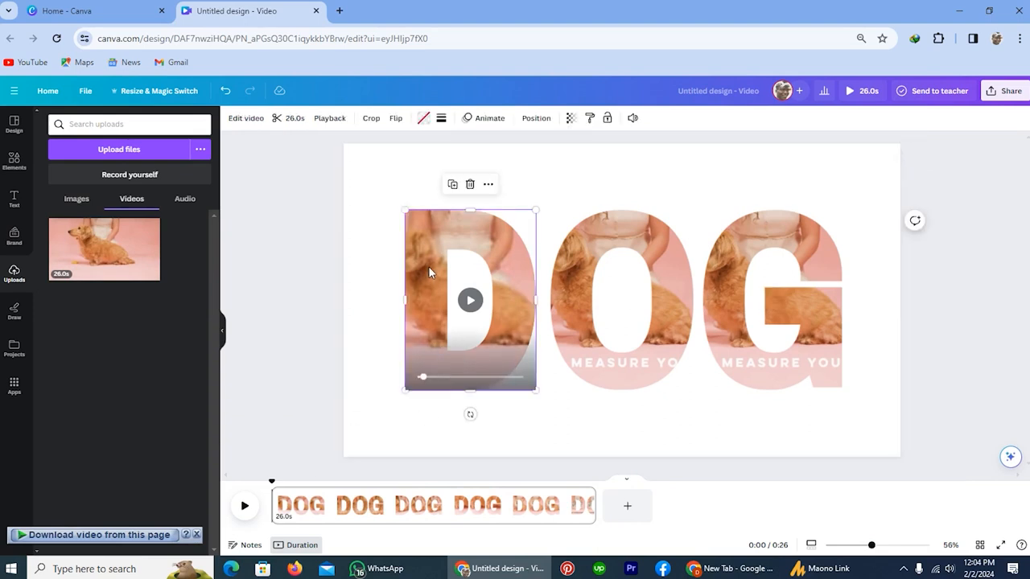
left_click(370, 119)
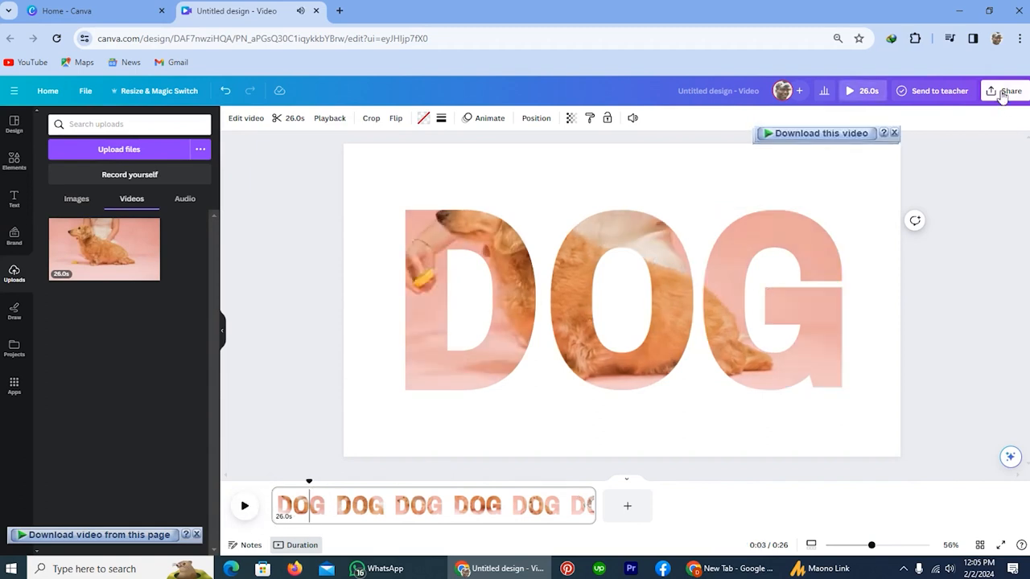
left_click(1010, 91)
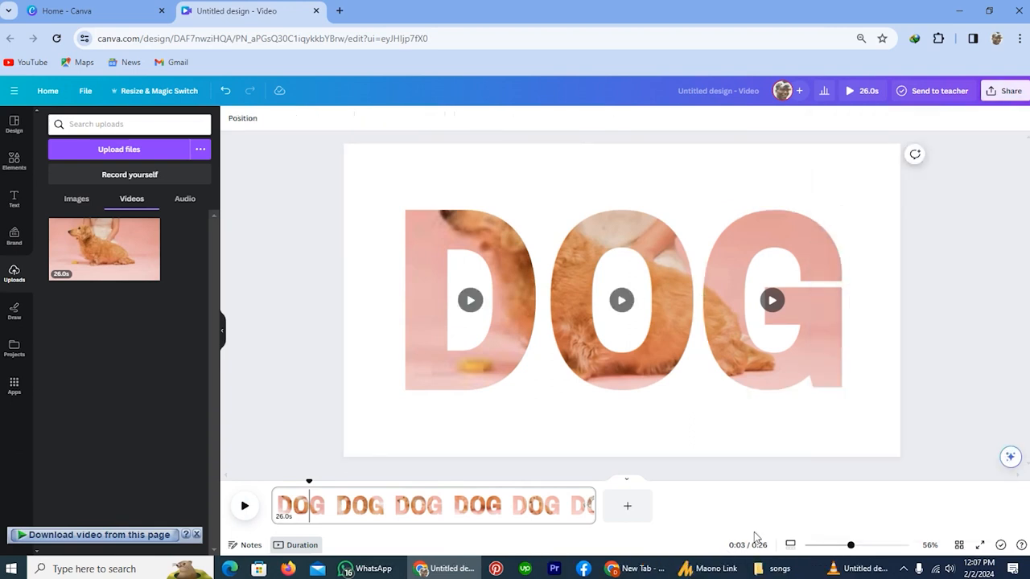
mouse_move(713, 491)
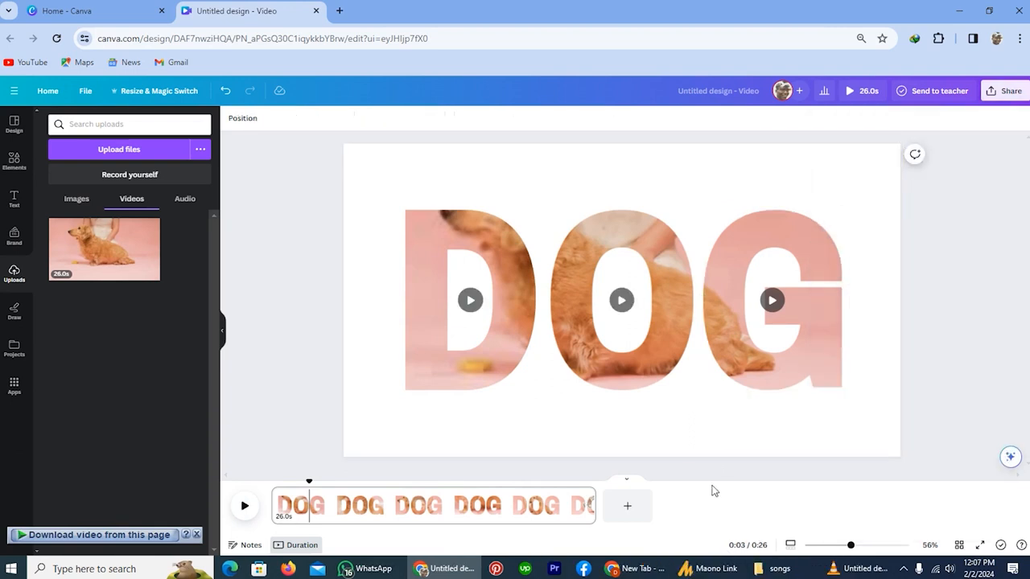